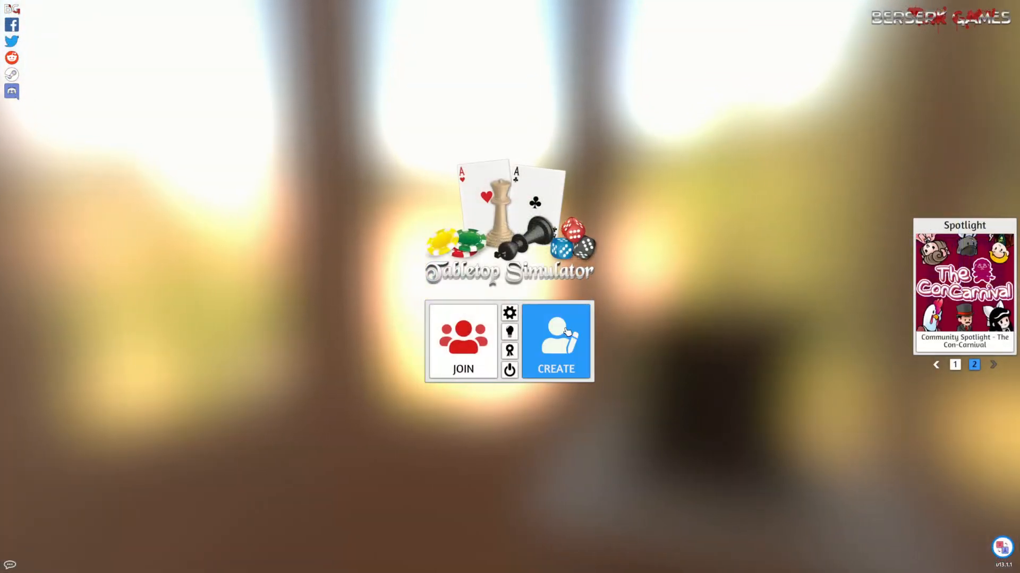
# Step: Create a new game and dismiss the Games browser to reveal the empty table
pyautogui.click(555, 341)
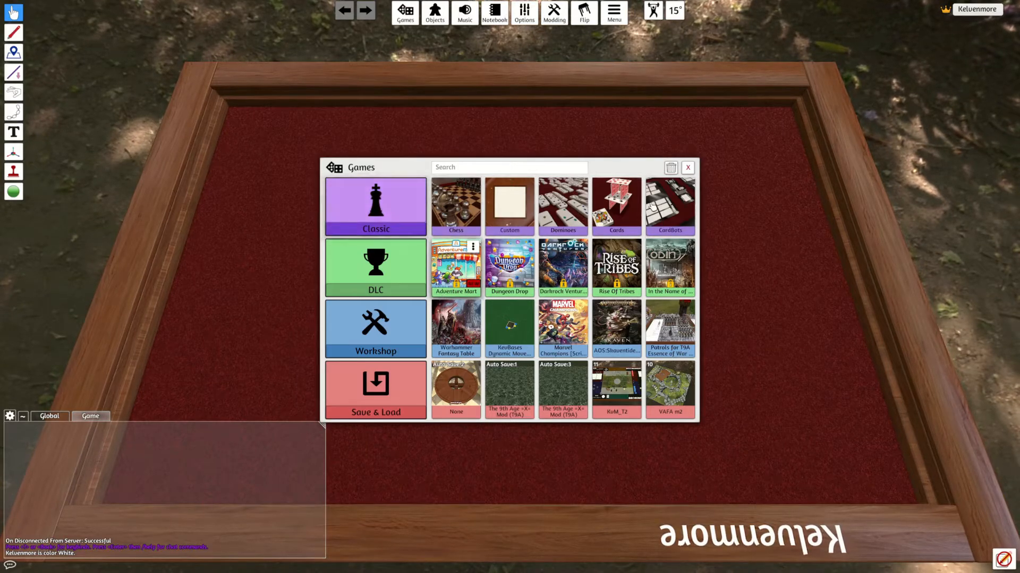
pyautogui.click(686, 168)
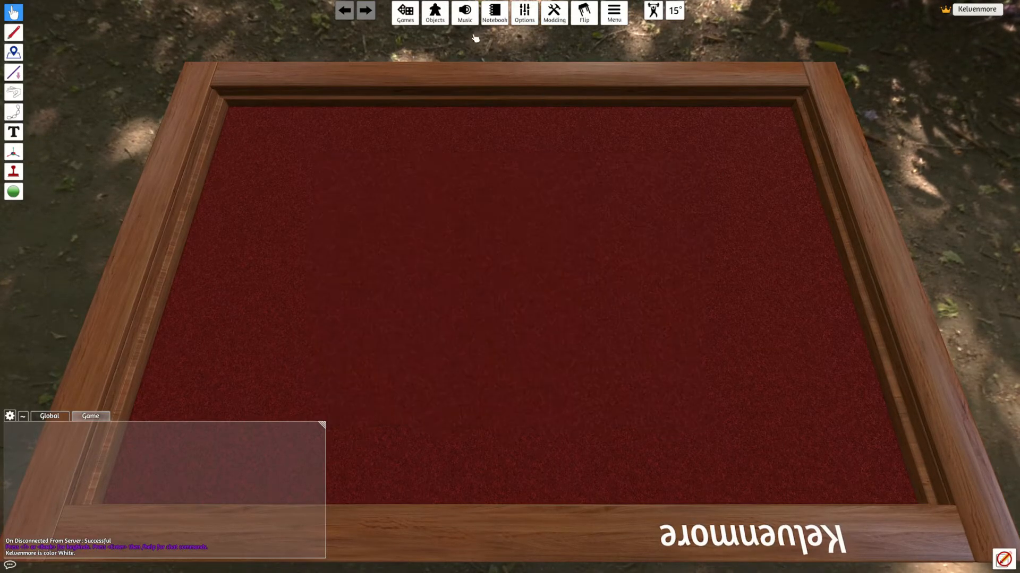
# Step: Open the Custom Model dialog via Objects > Components > Custom > Model
pyautogui.click(434, 13)
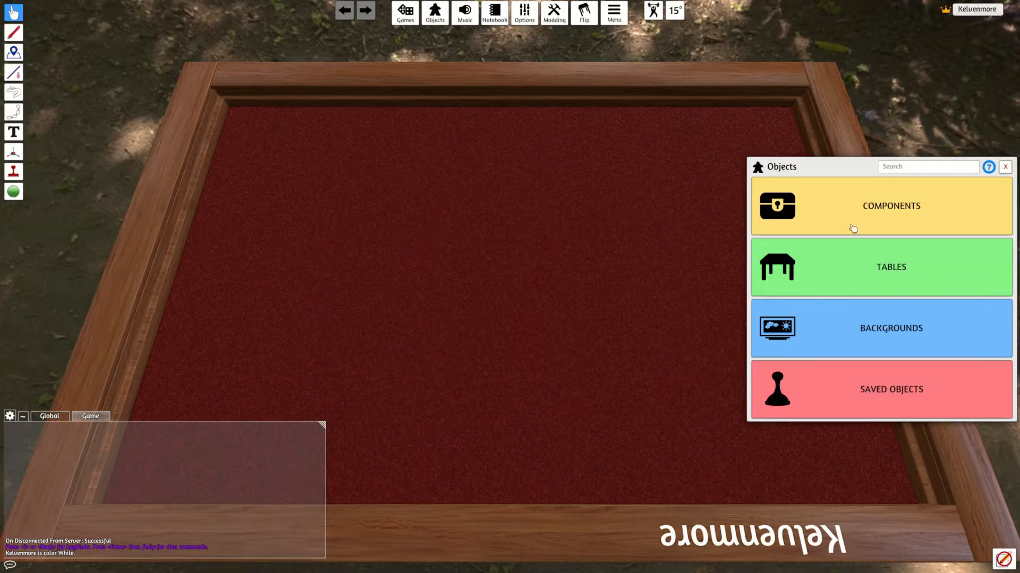
pyautogui.click(880, 206)
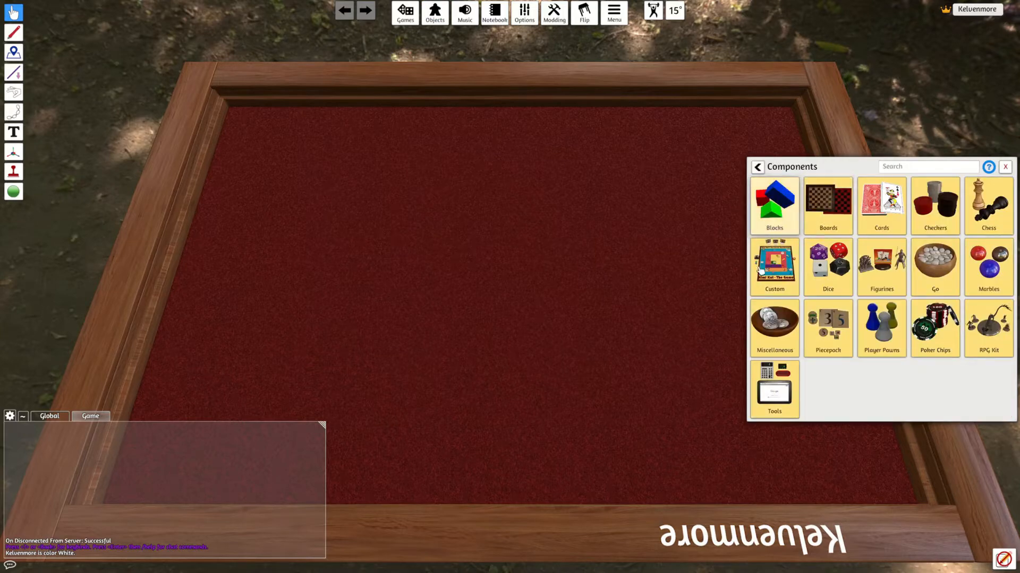
pyautogui.click(774, 267)
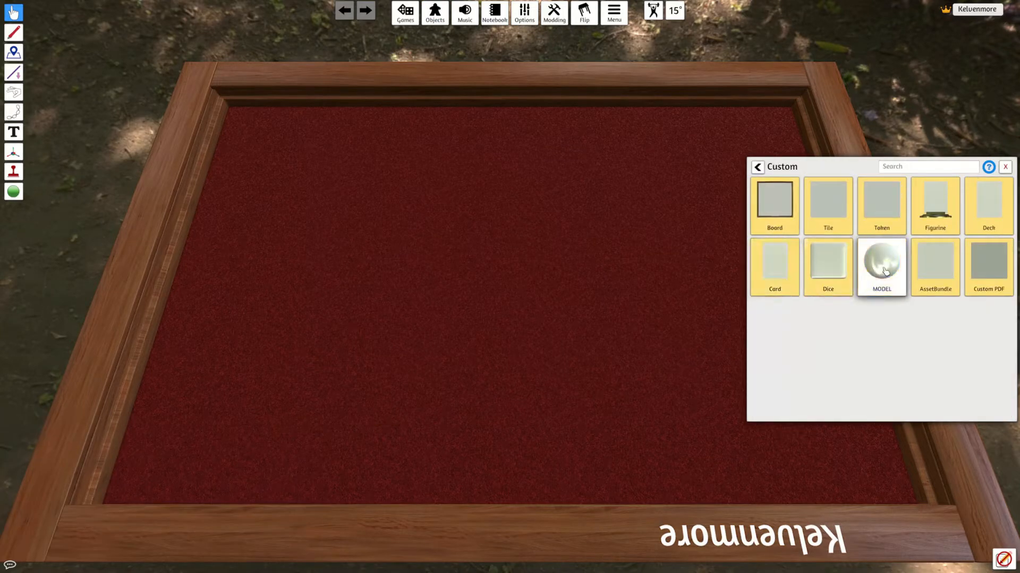
pyautogui.click(881, 267)
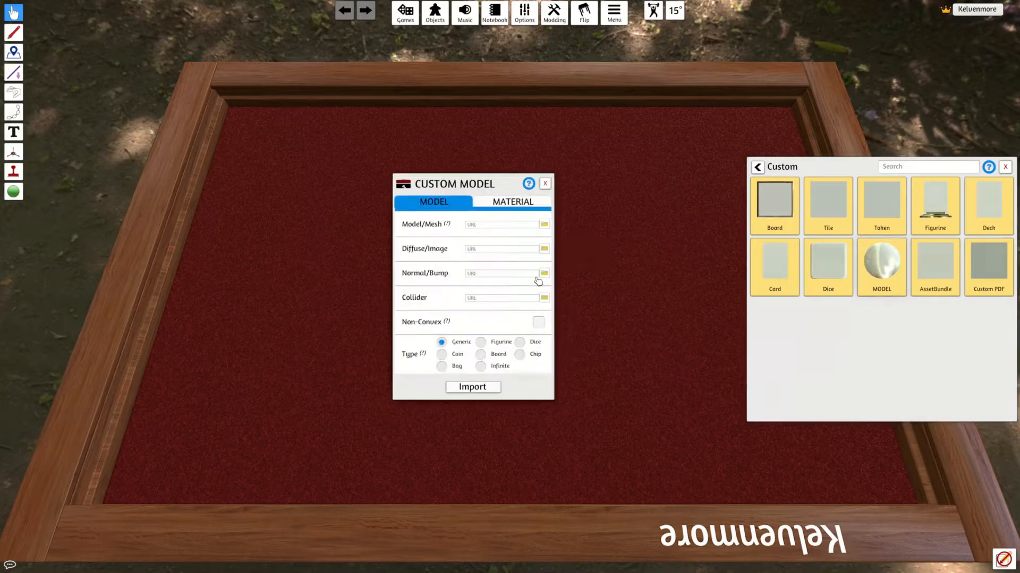
pyautogui.moveTo(506, 252)
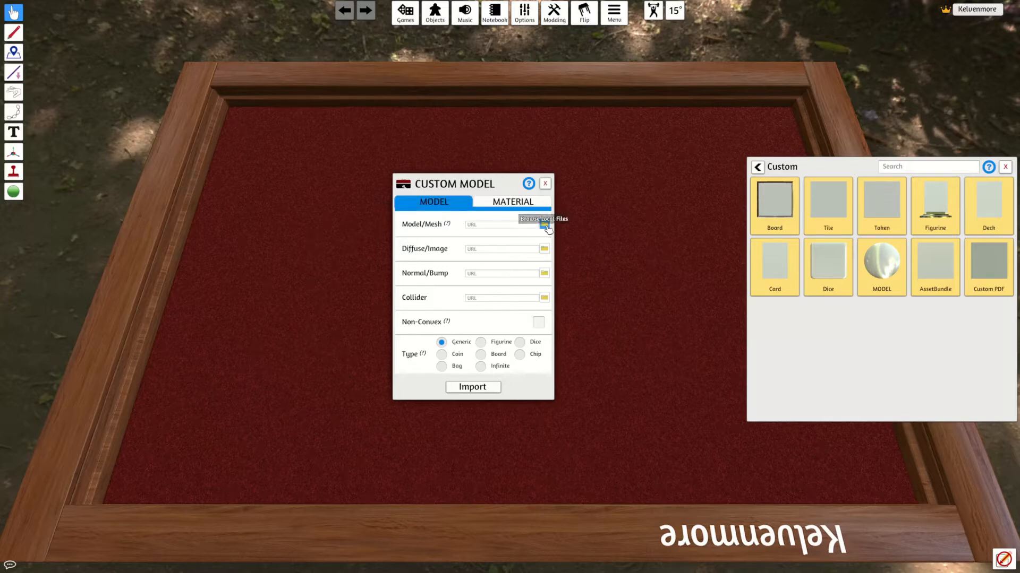
# Step: Set the Model/Mesh field to the local file razortusk_1_v0.obj
pyautogui.click(544, 224)
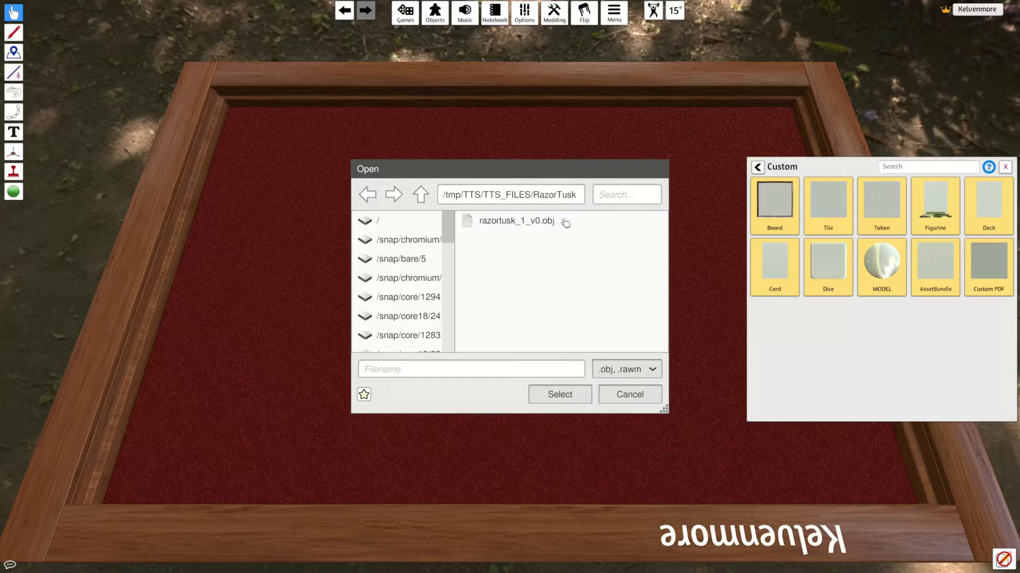
pyautogui.click(517, 221)
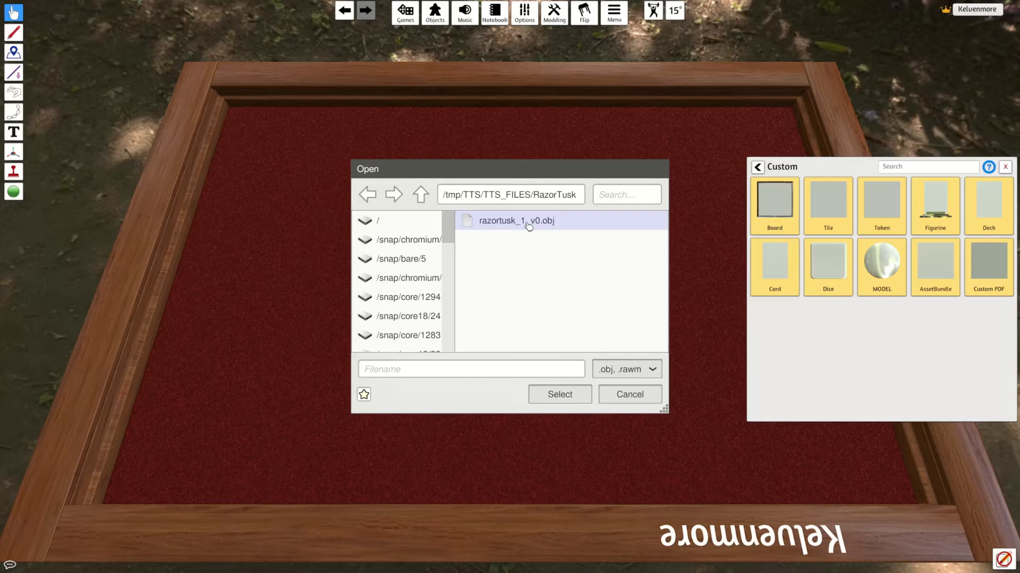
pyautogui.click(515, 220)
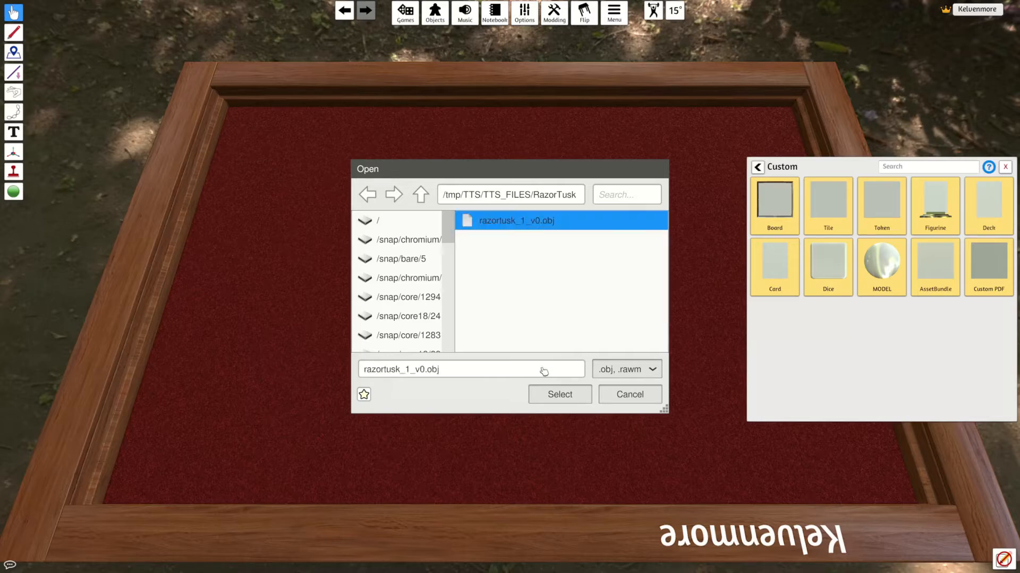
pyautogui.click(558, 394)
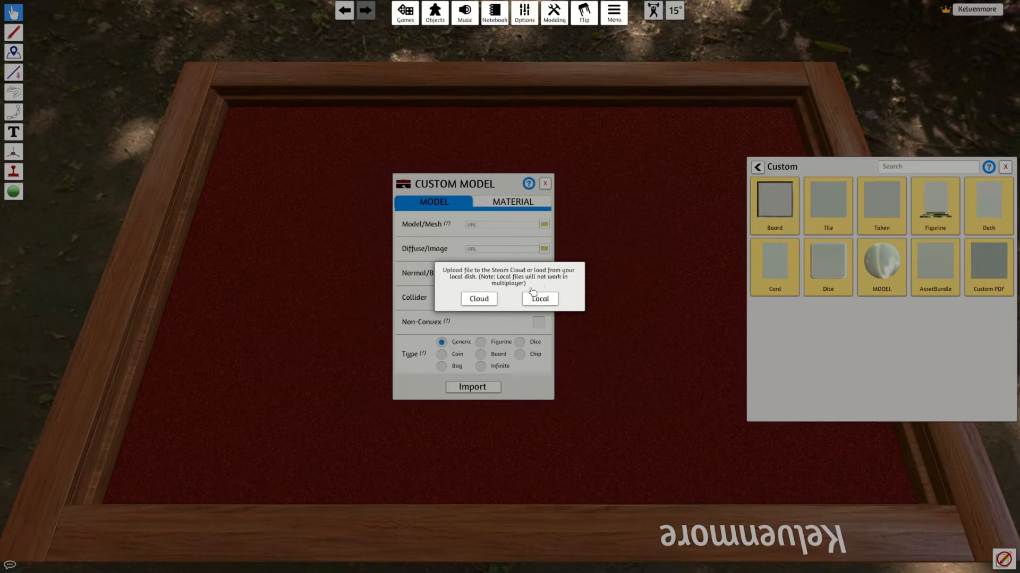
pyautogui.moveTo(582, 306)
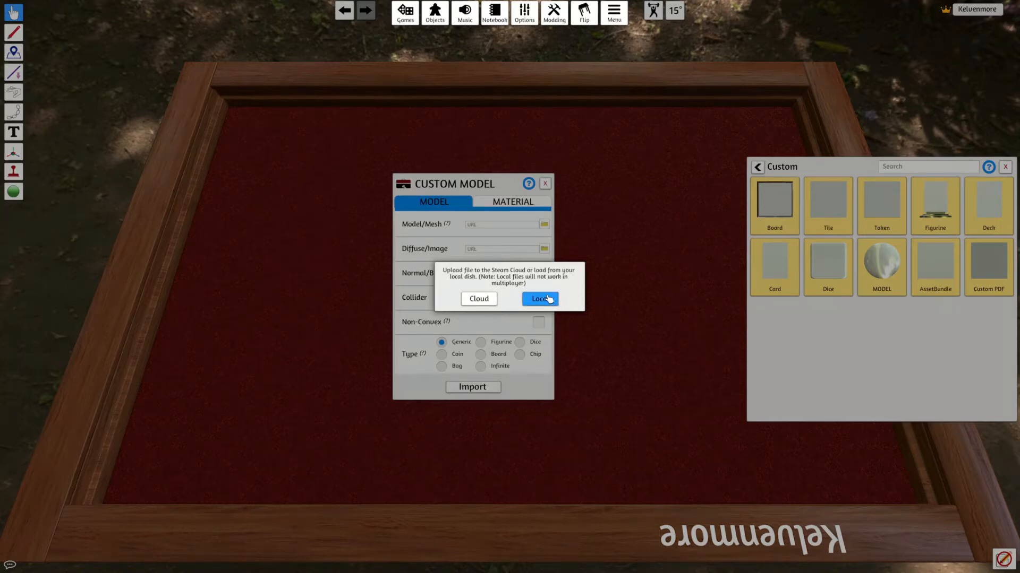
pyautogui.click(539, 298)
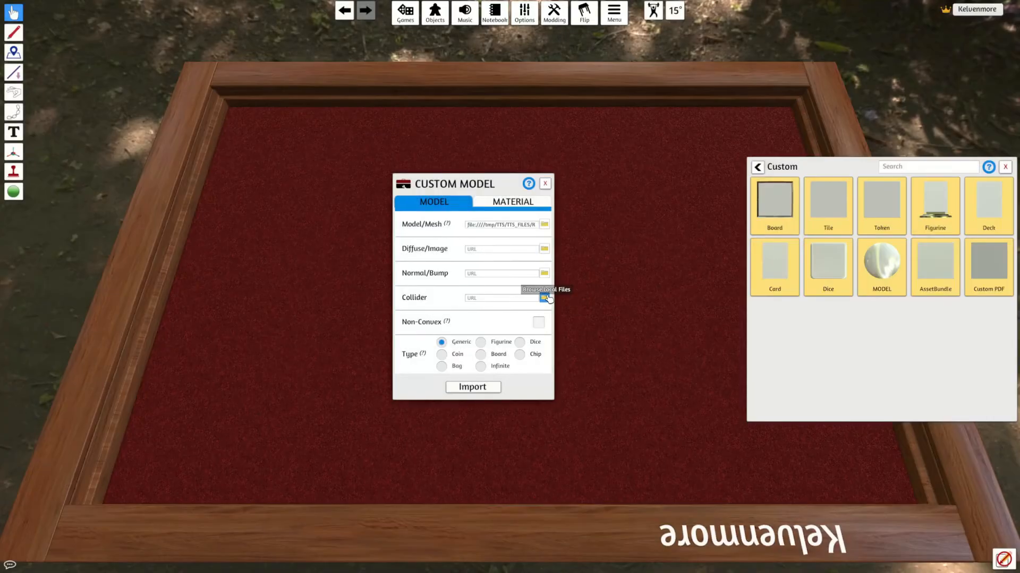
pyautogui.moveTo(545, 250)
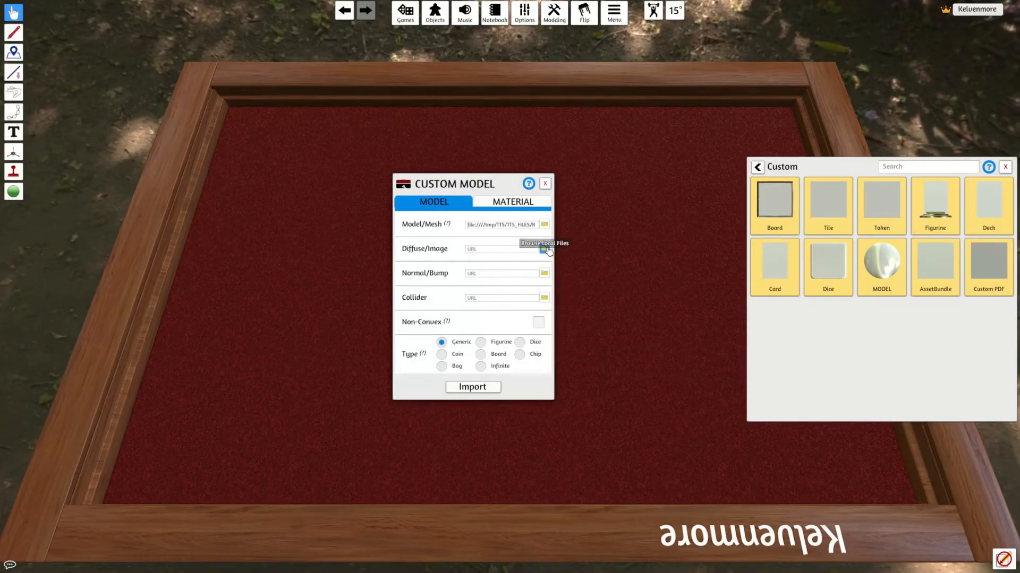
# Step: Set the Diffuse/Image field to the local texture RT_1_v2.png
pyautogui.click(545, 248)
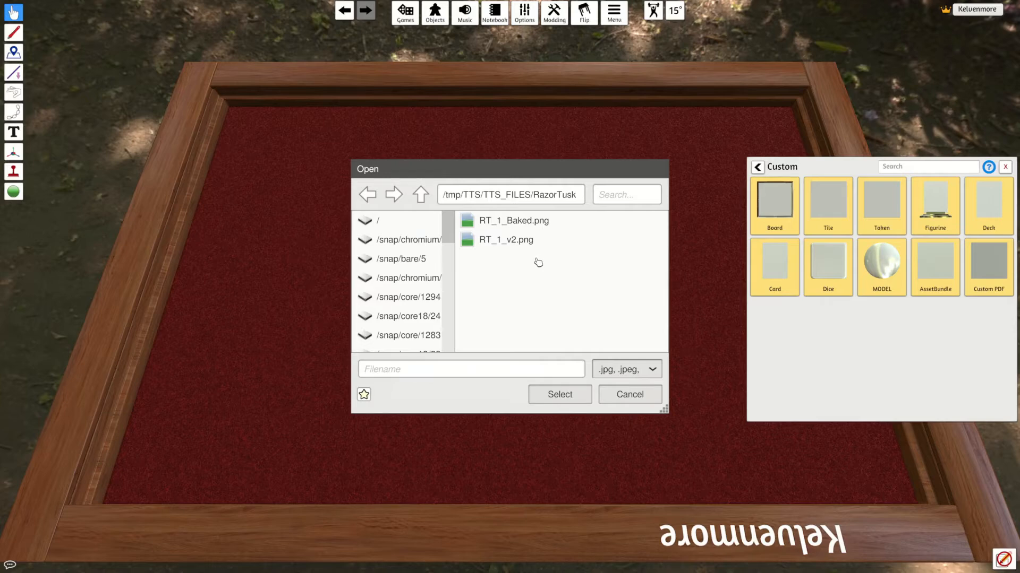
pyautogui.click(507, 240)
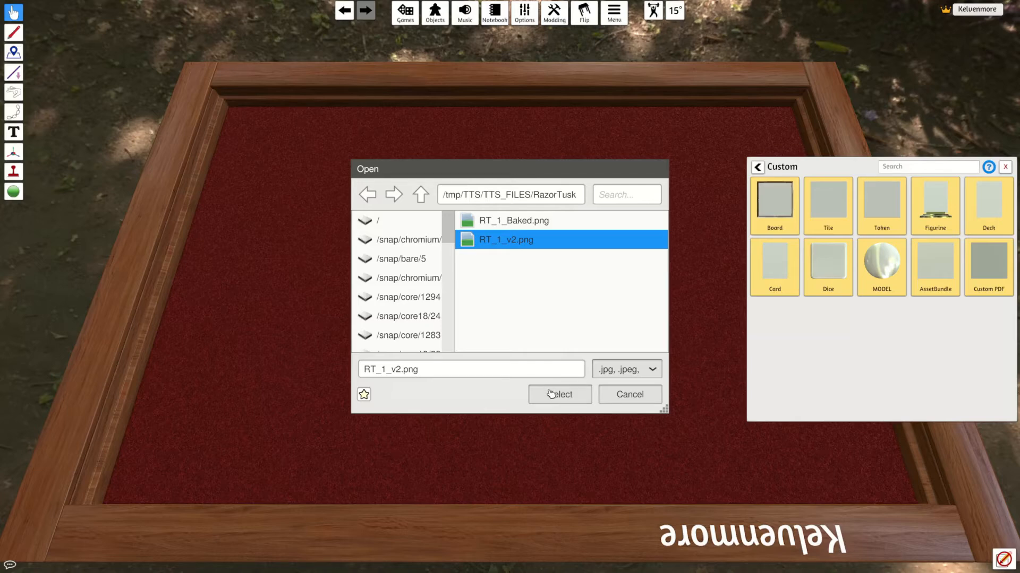
pyautogui.click(559, 394)
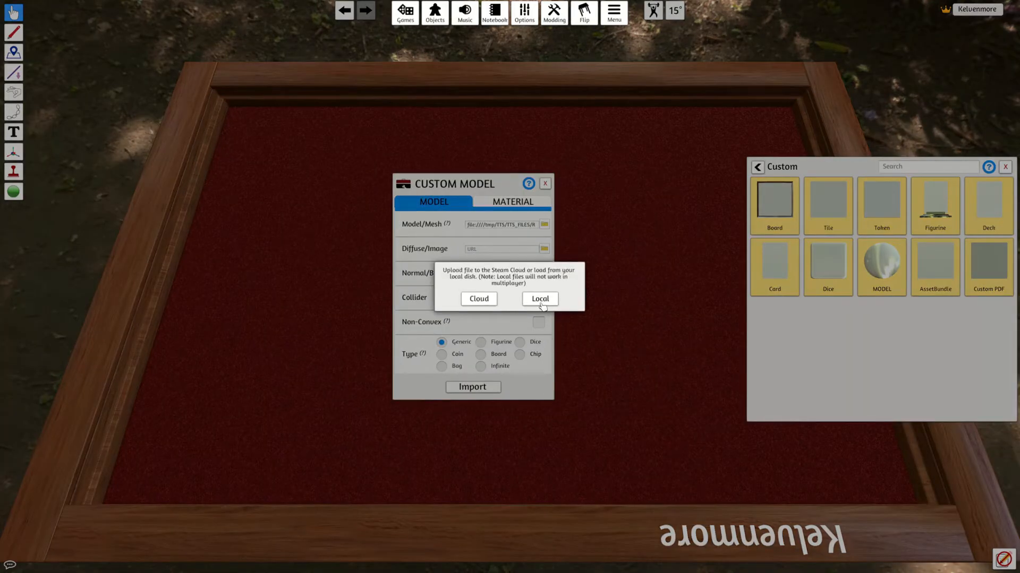
pyautogui.click(539, 299)
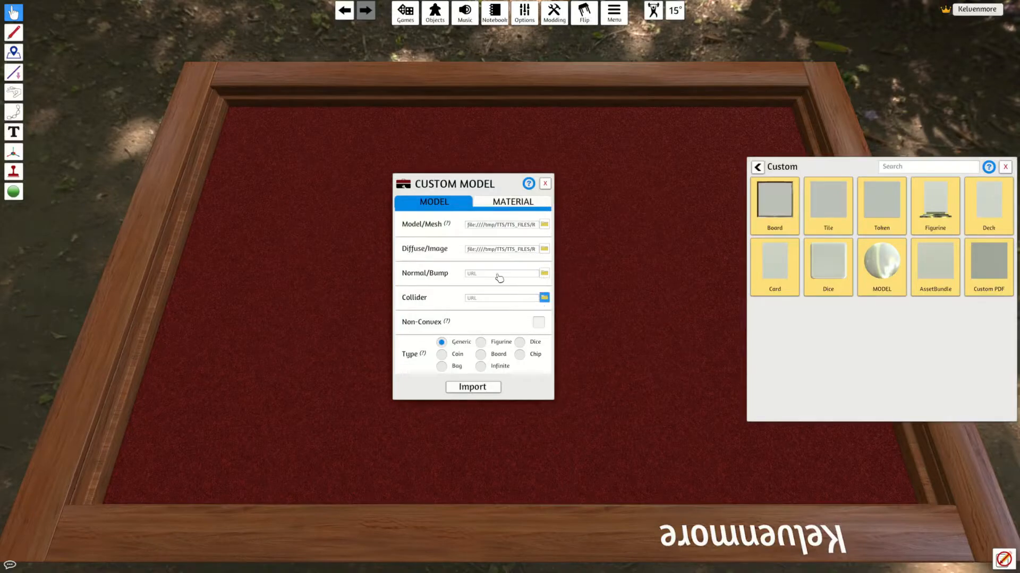
pyautogui.moveTo(545, 298)
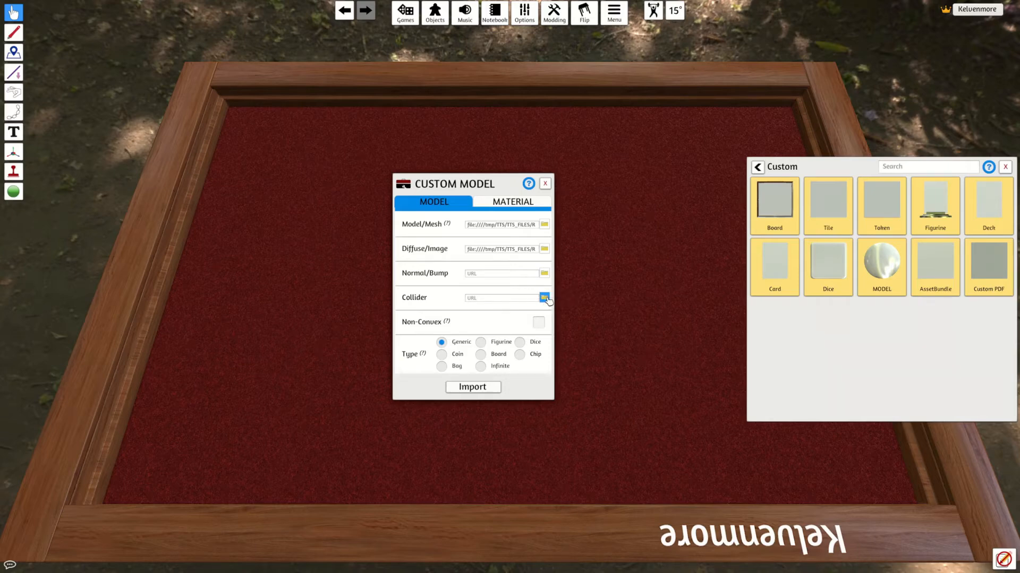
# Step: Use local razortusk_1_v0.obj as the Collider and set the object type to Figurine
pyautogui.click(545, 298)
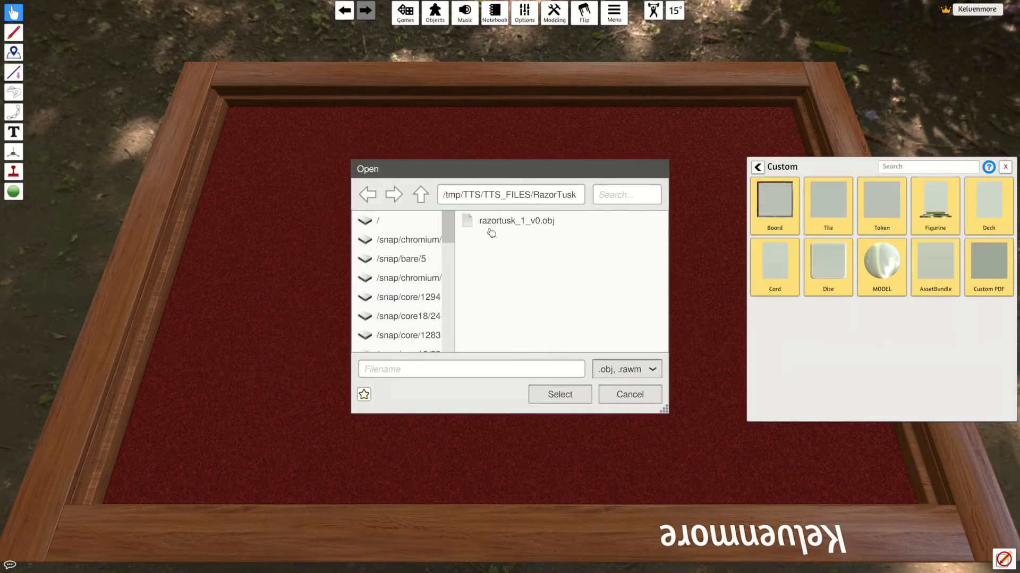
pyautogui.click(517, 220)
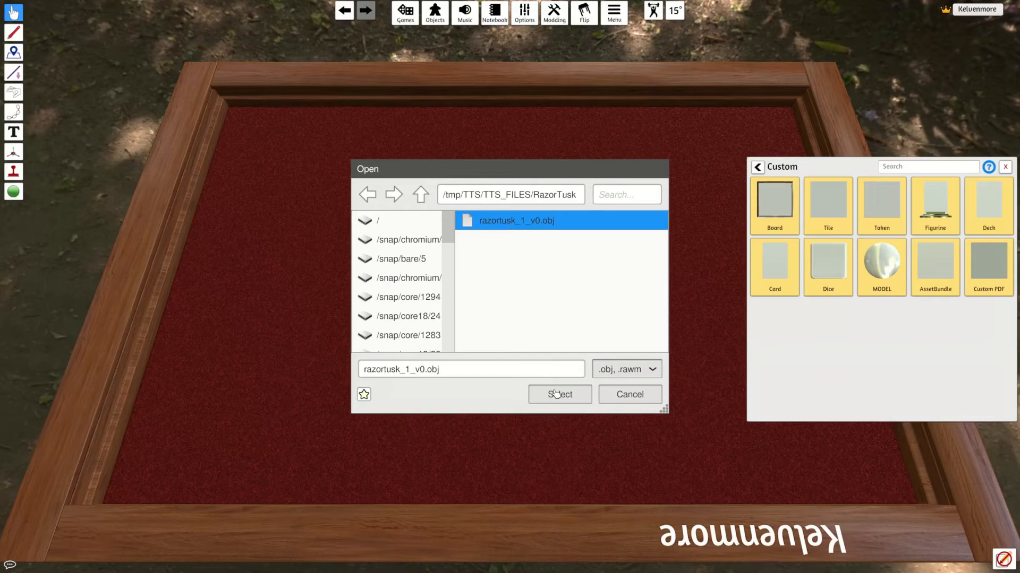
pyautogui.click(558, 394)
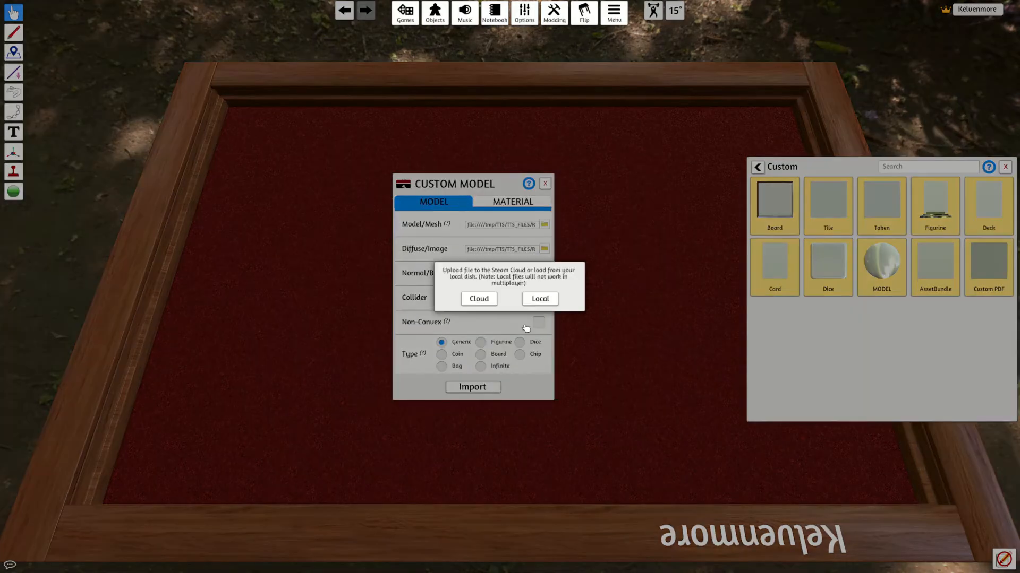
pyautogui.click(539, 298)
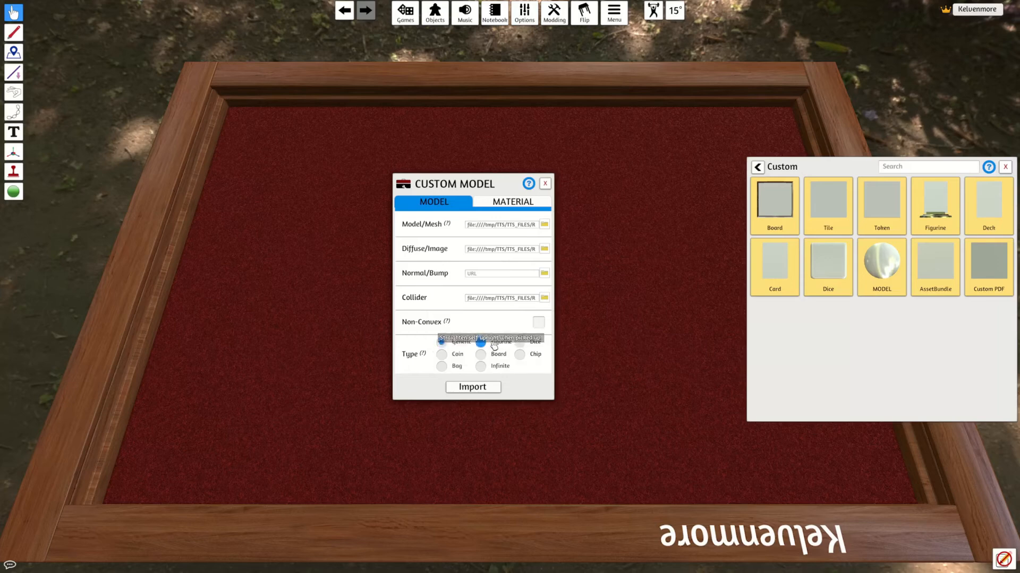
pyautogui.click(481, 342)
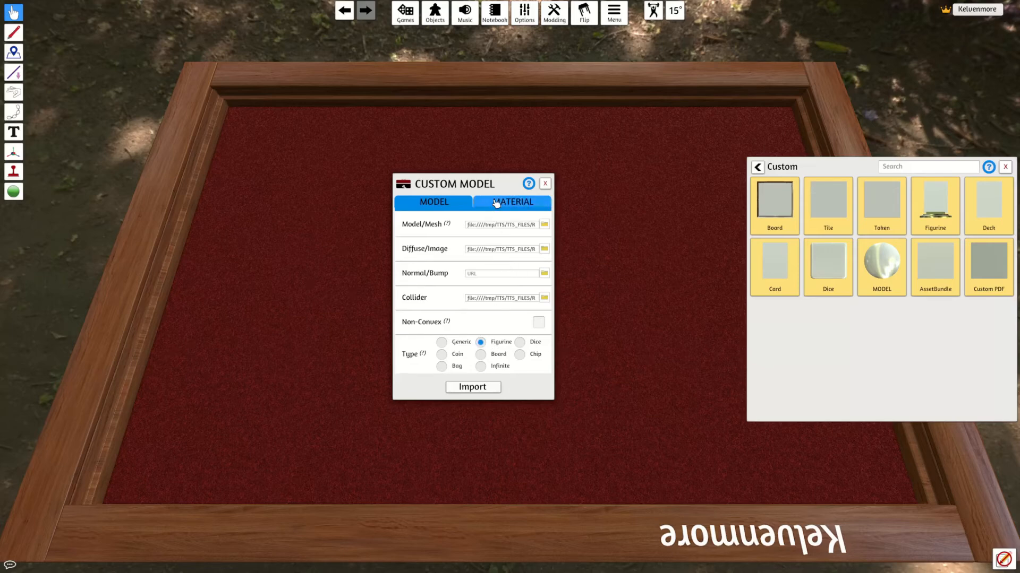
# Step: Set the custom model's material to Cardboard
pyautogui.click(512, 203)
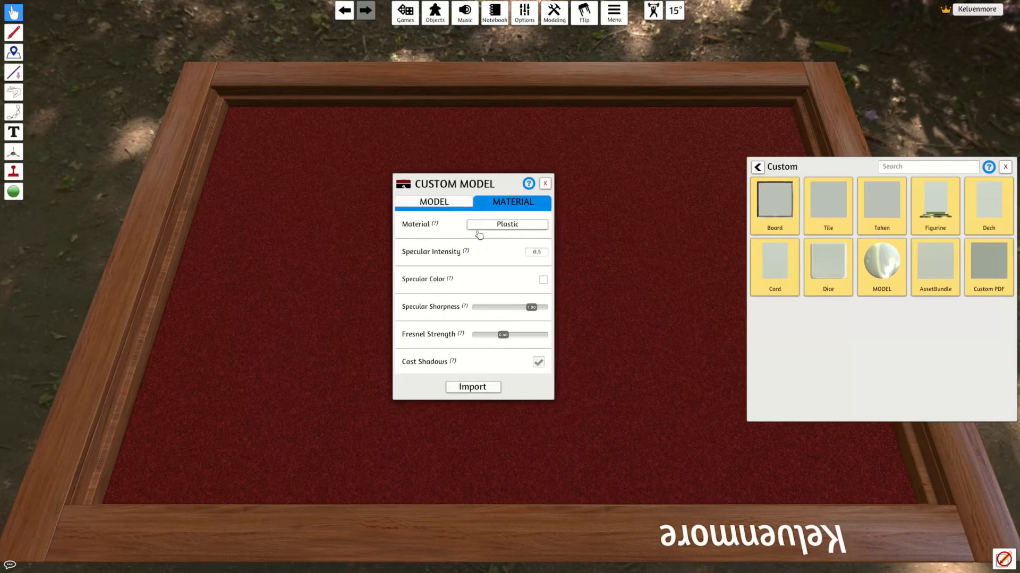
pyautogui.click(507, 224)
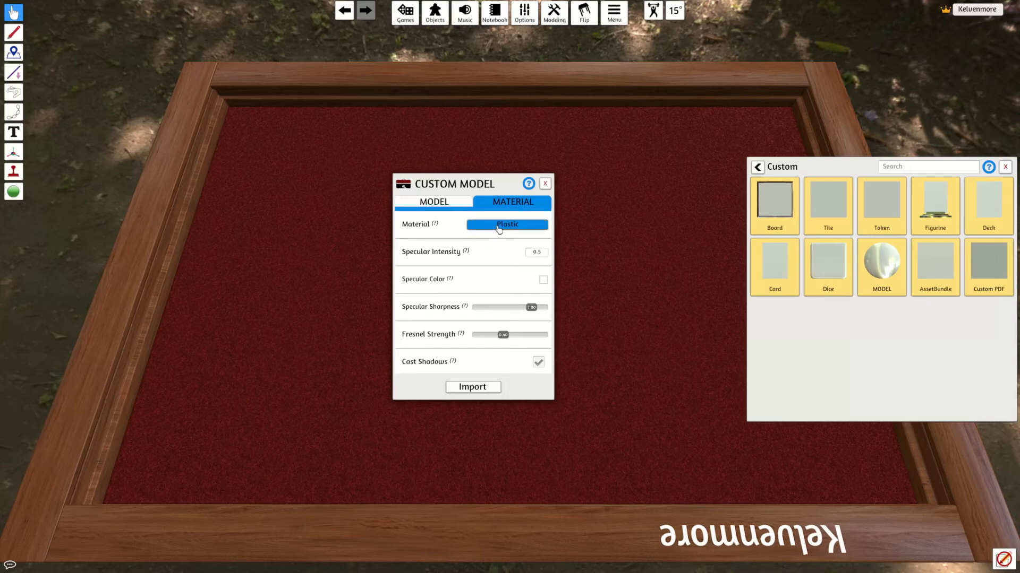
pyautogui.click(506, 224)
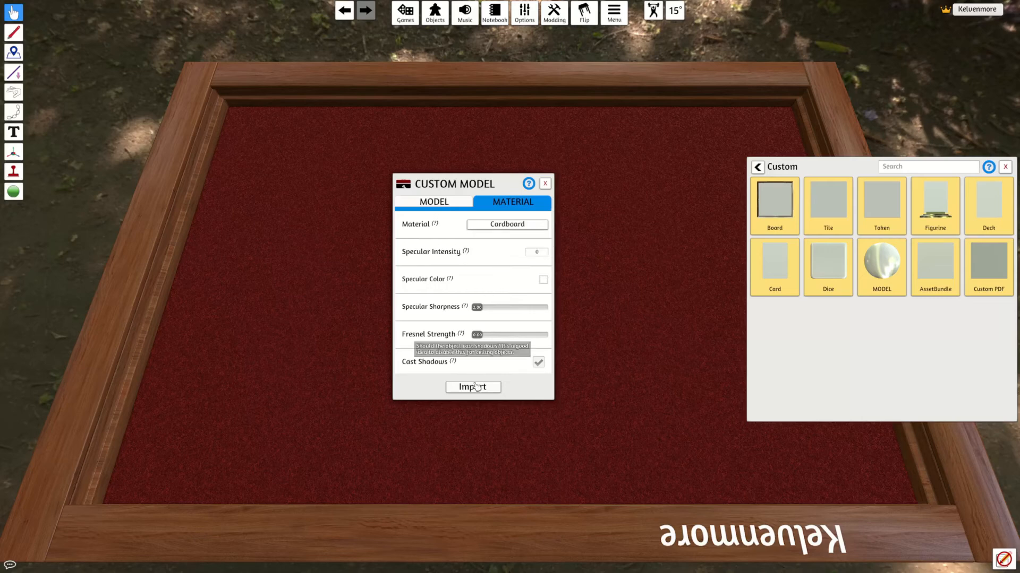
# Step: Import the figurine onto the table and start saving it as object 'Pig'
pyautogui.click(473, 387)
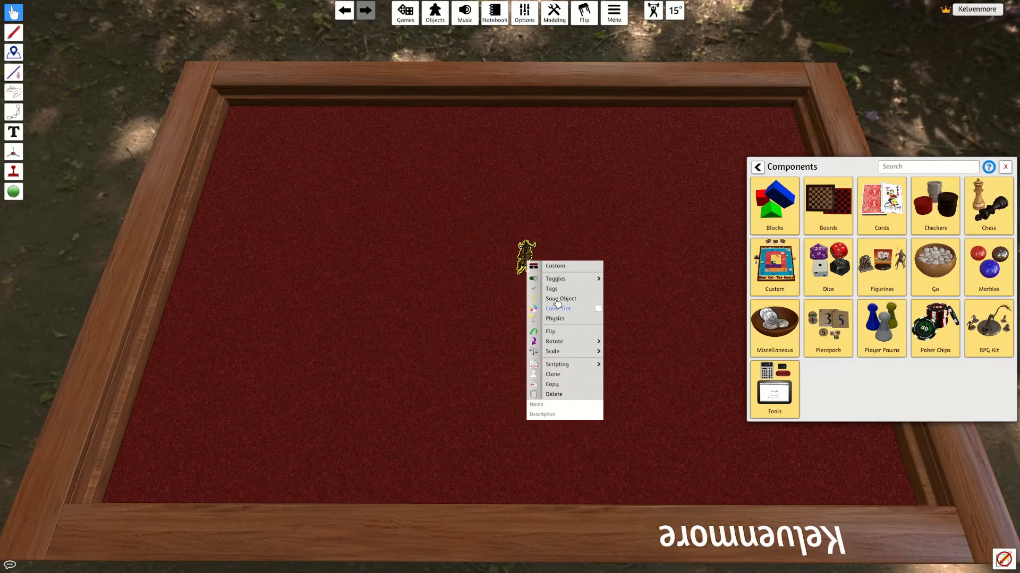
pyautogui.click(560, 299)
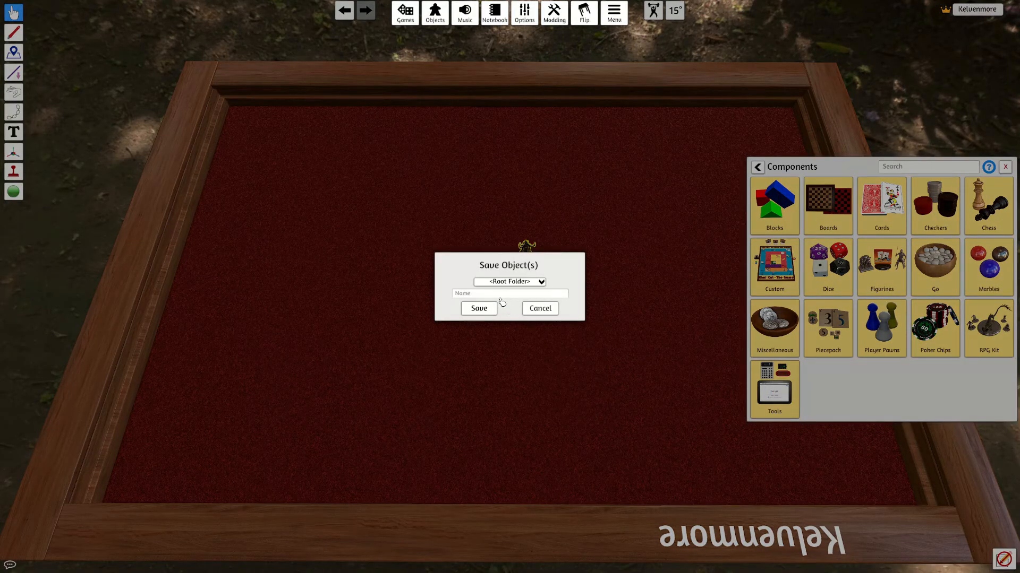
pyautogui.click(509, 293)
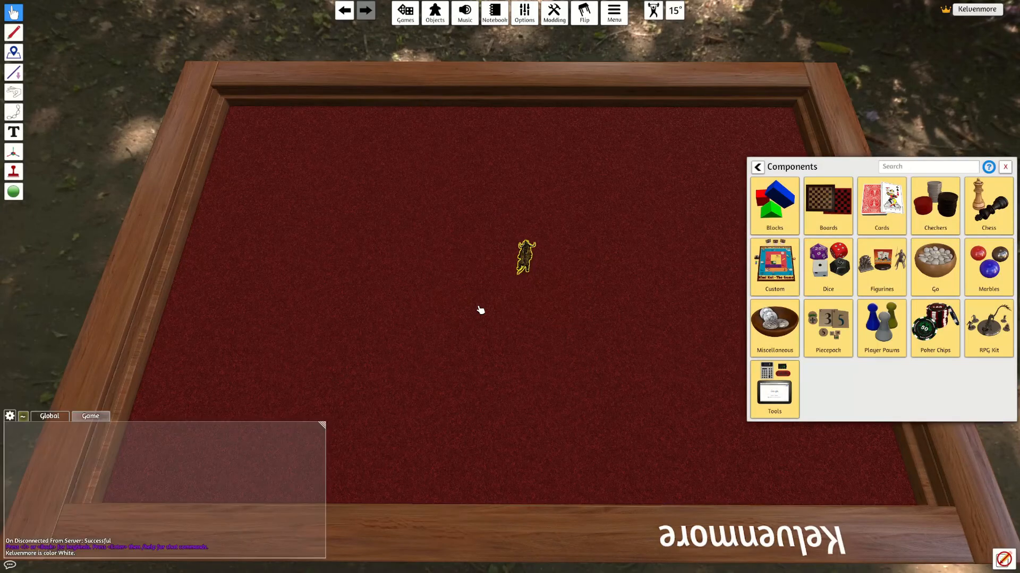
# Step: Browse Objects > Saved Objects to view the Pig entry
pyautogui.click(757, 166)
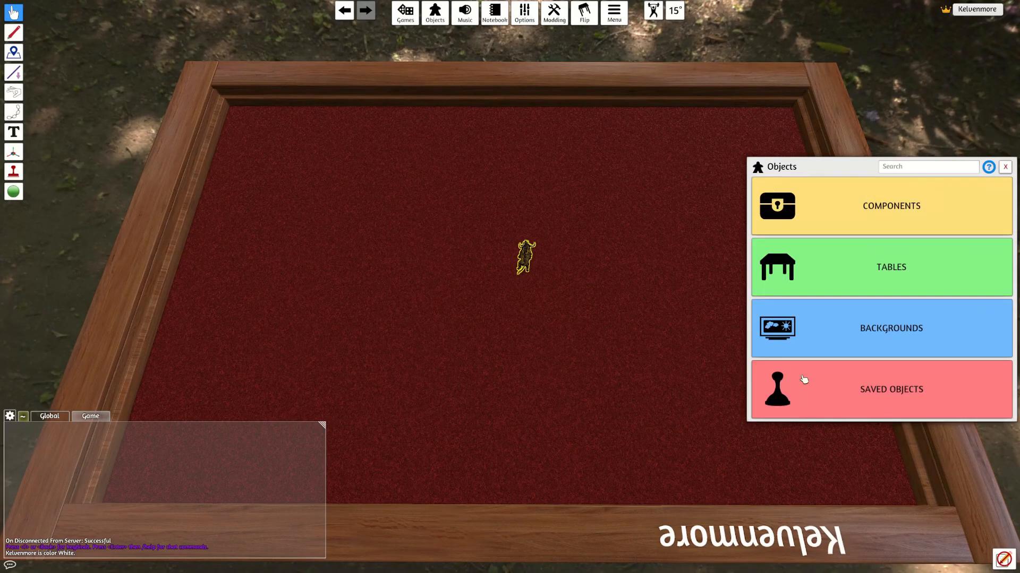
pyautogui.click(881, 389)
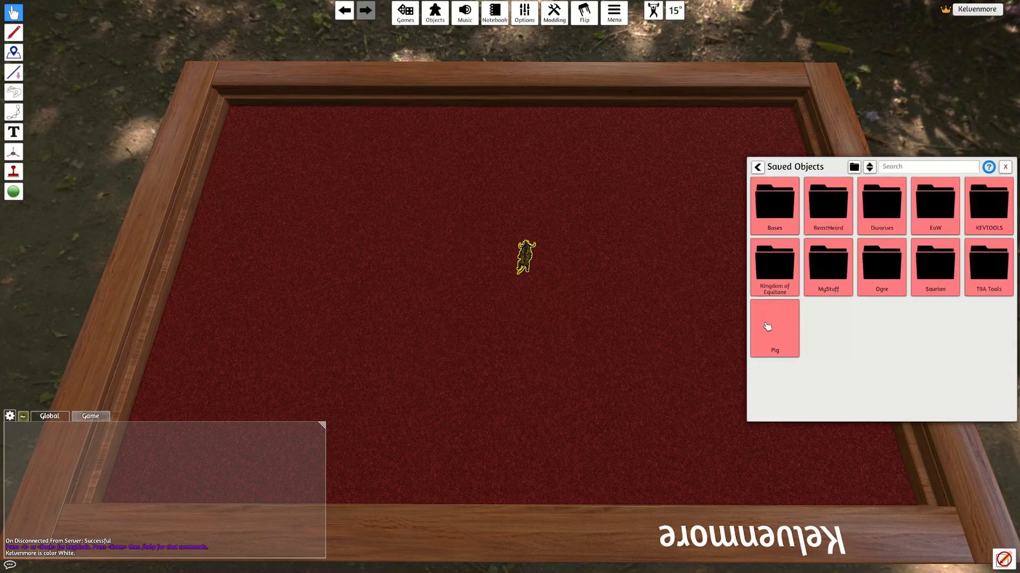